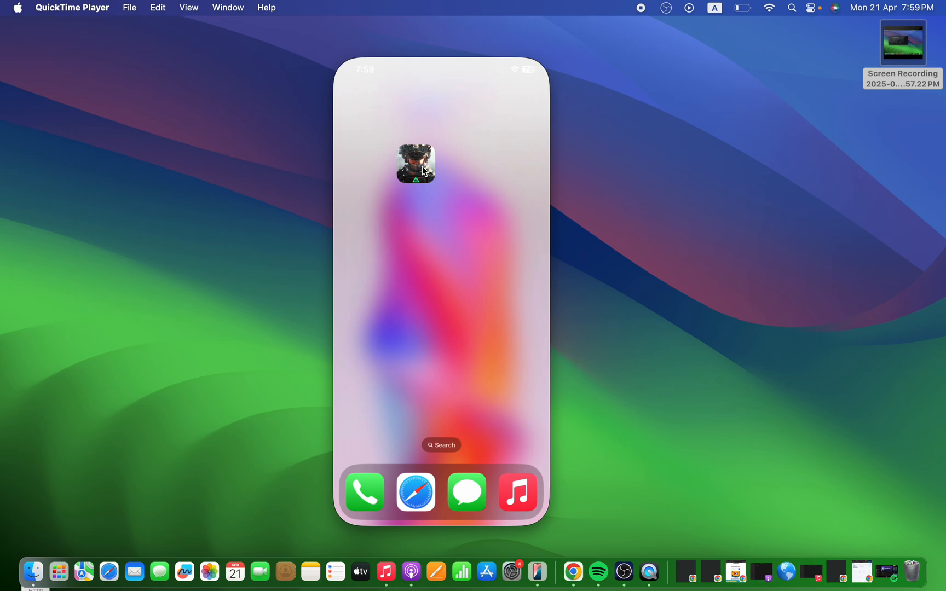
mouse_move(432, 185)
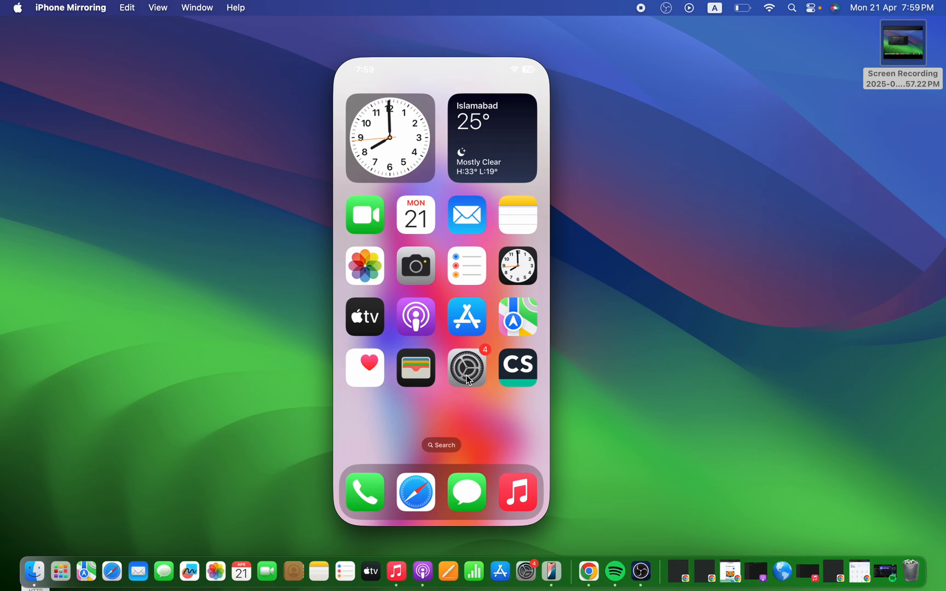
Step: Reach the iPhone Storage page listing installed apps, including Delta Force, with their sizes
left_click(466, 368)
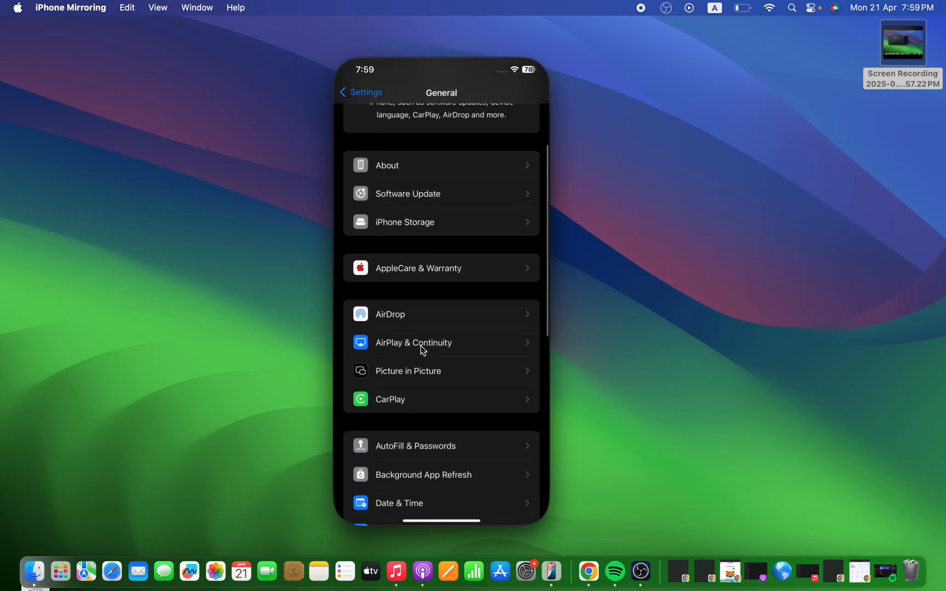
scroll("down", 3)
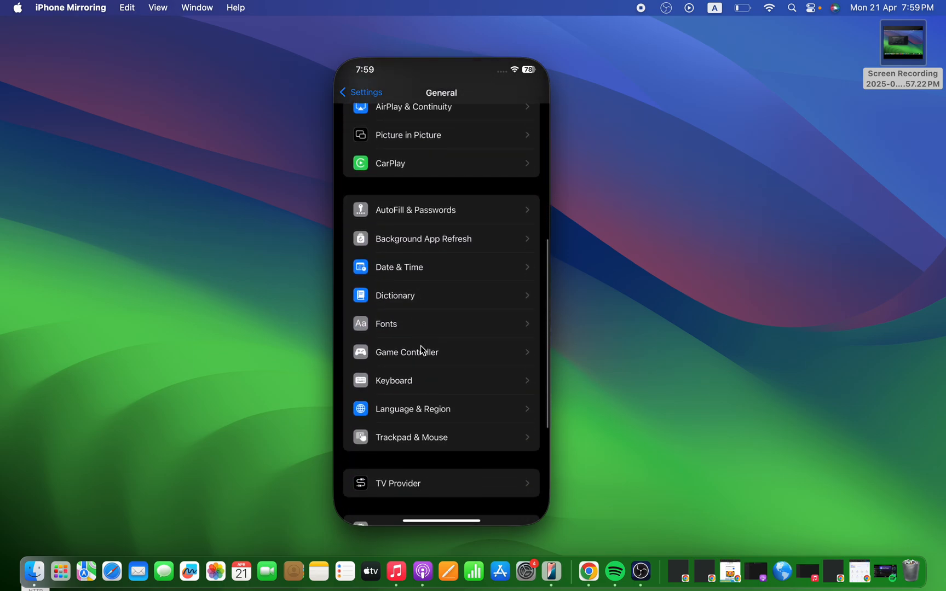
scroll("down", 3)
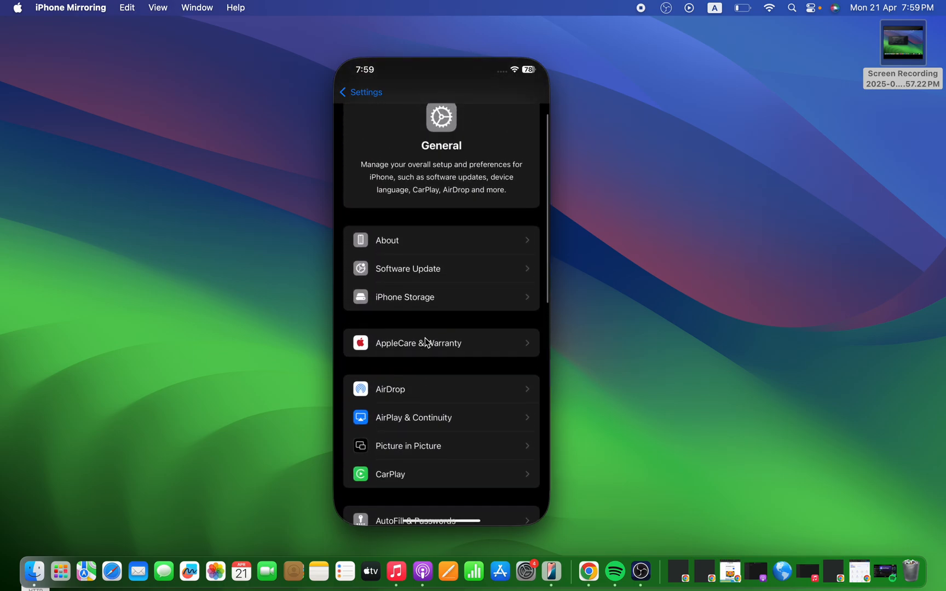
left_click(405, 296)
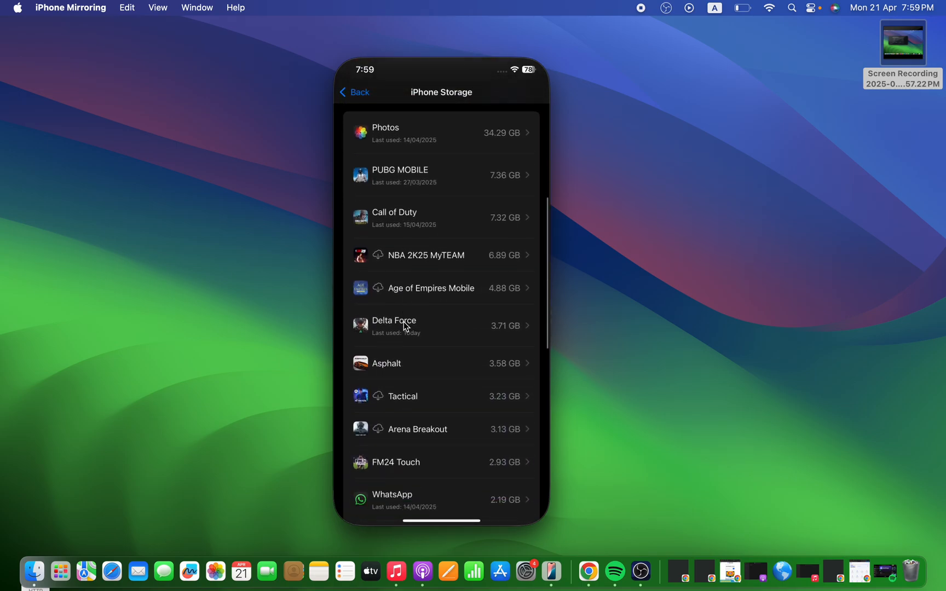
Step: Bring up the Offload App confirmation for Delta Force, then cancel it without offloading
left_click(395, 326)
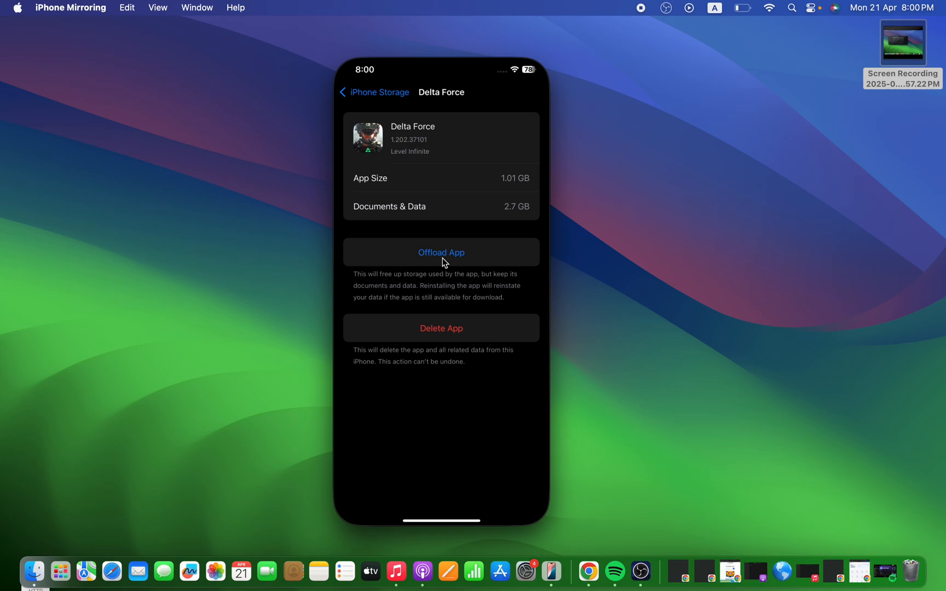
left_click(441, 251)
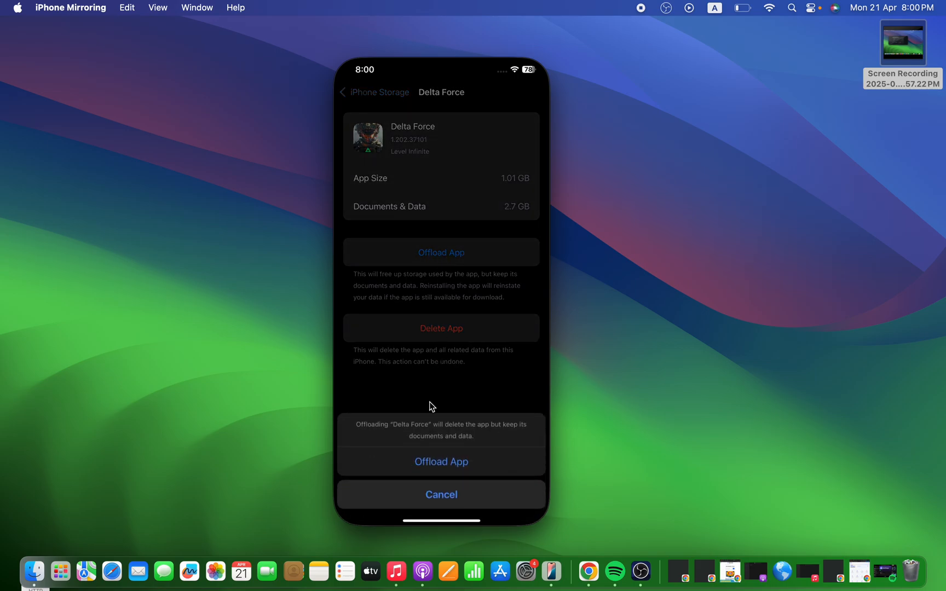
mouse_move(456, 402)
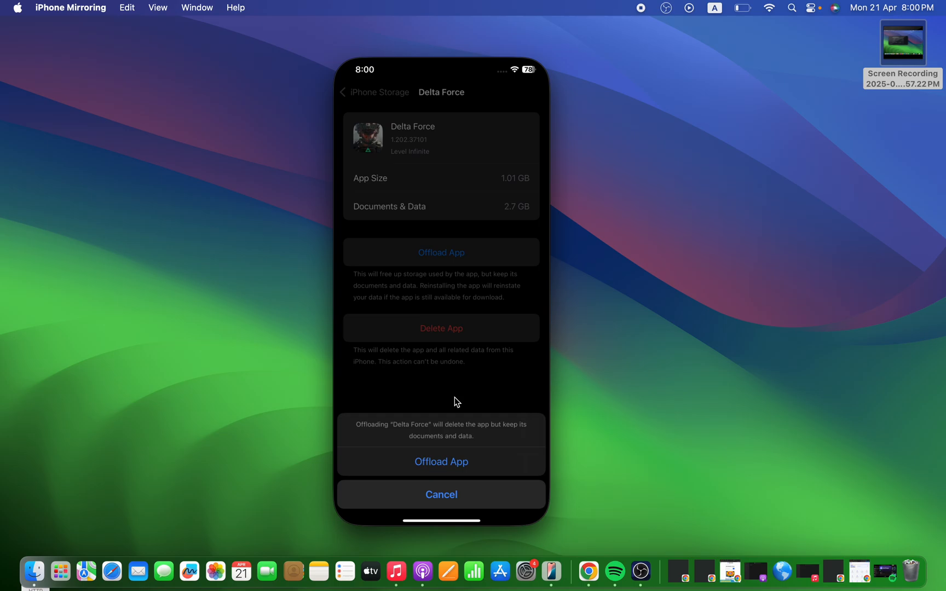
left_click(441, 493)
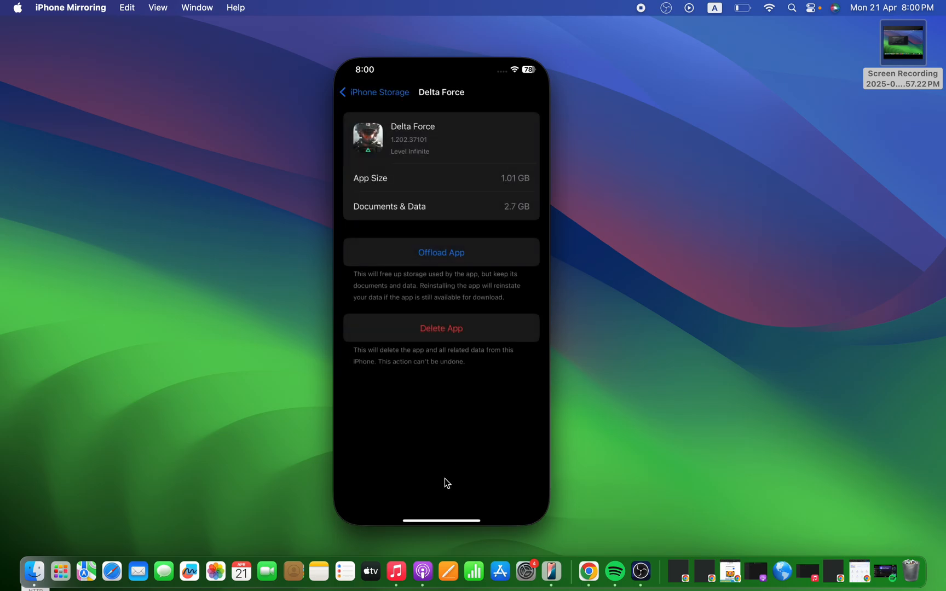
mouse_move(443, 469)
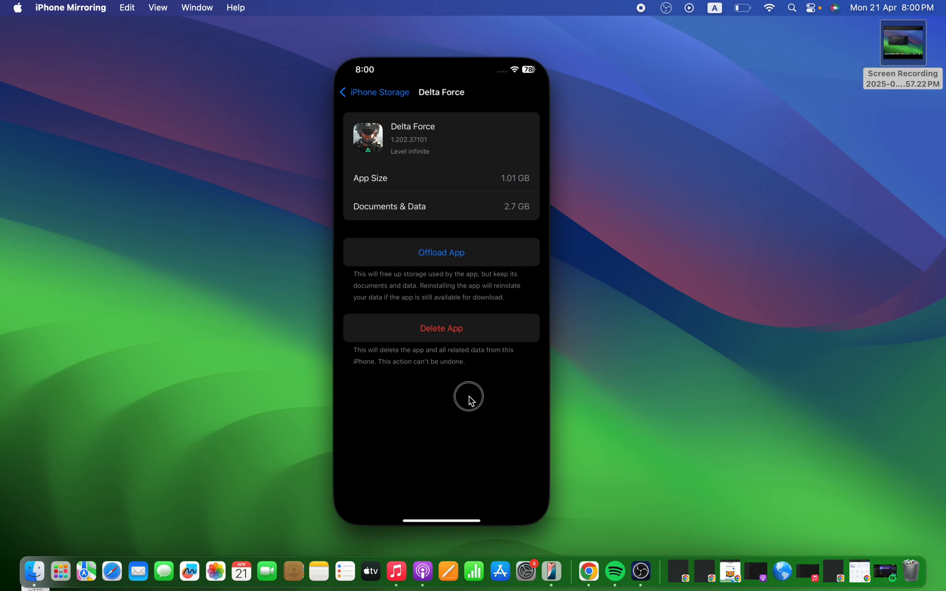
mouse_move(448, 522)
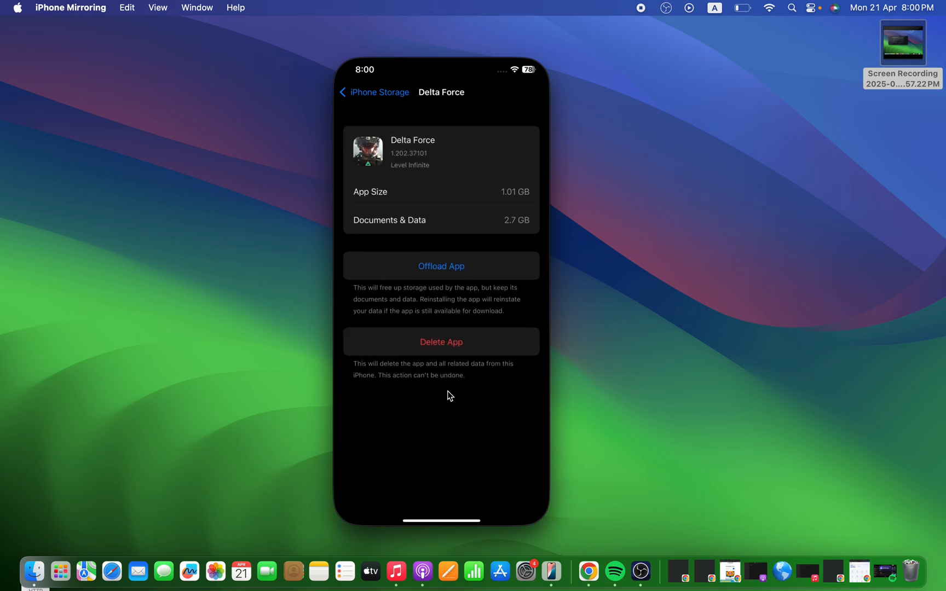
Step: Return from the storage pages to the main Settings list
scroll("up", 3)
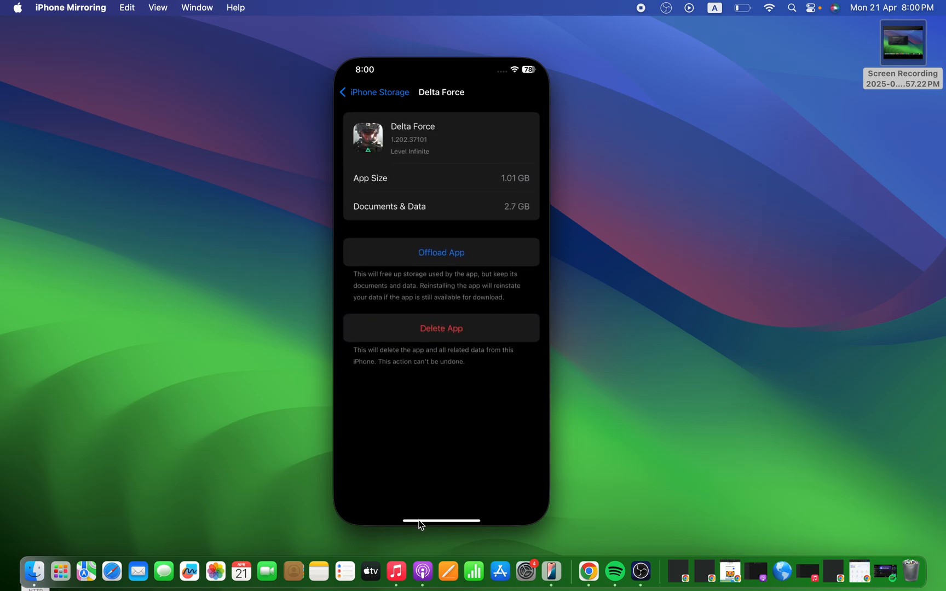
mouse_move(339, 88)
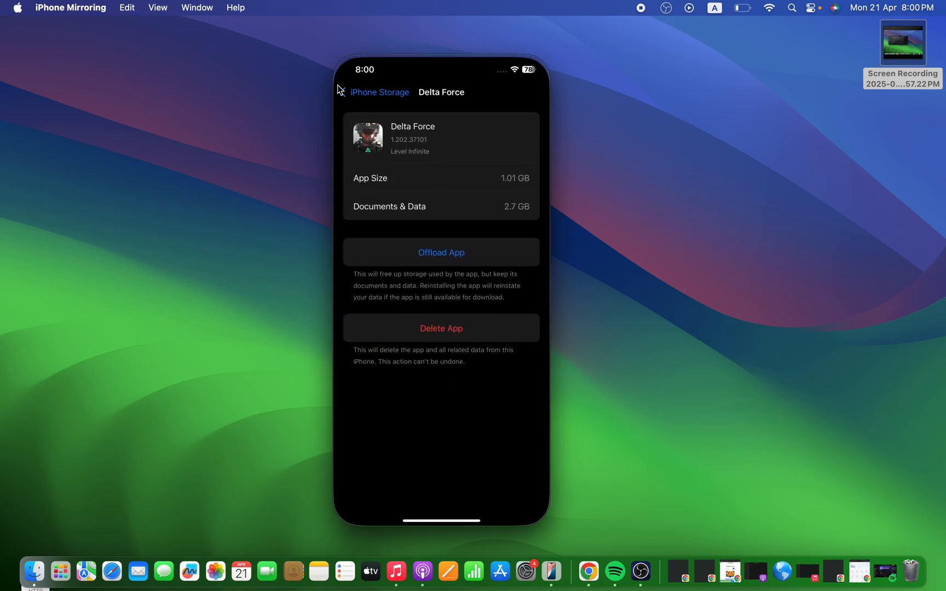
left_click(378, 92)
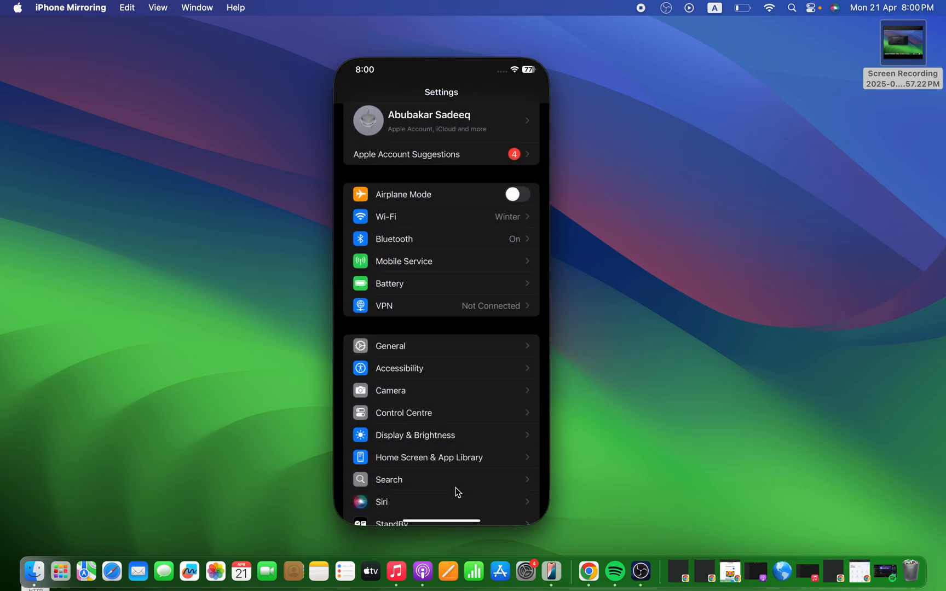
mouse_move(418, 356)
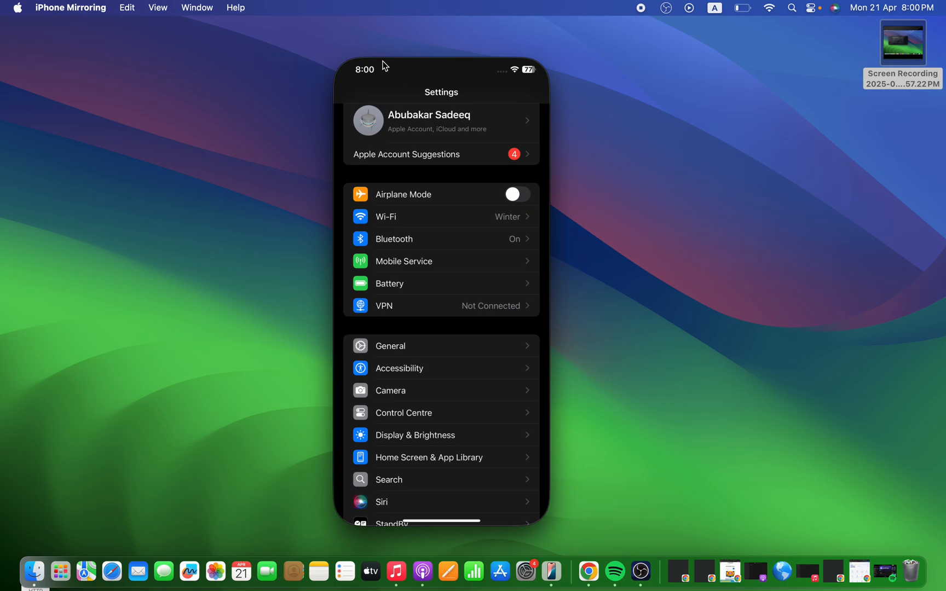
mouse_move(388, 520)
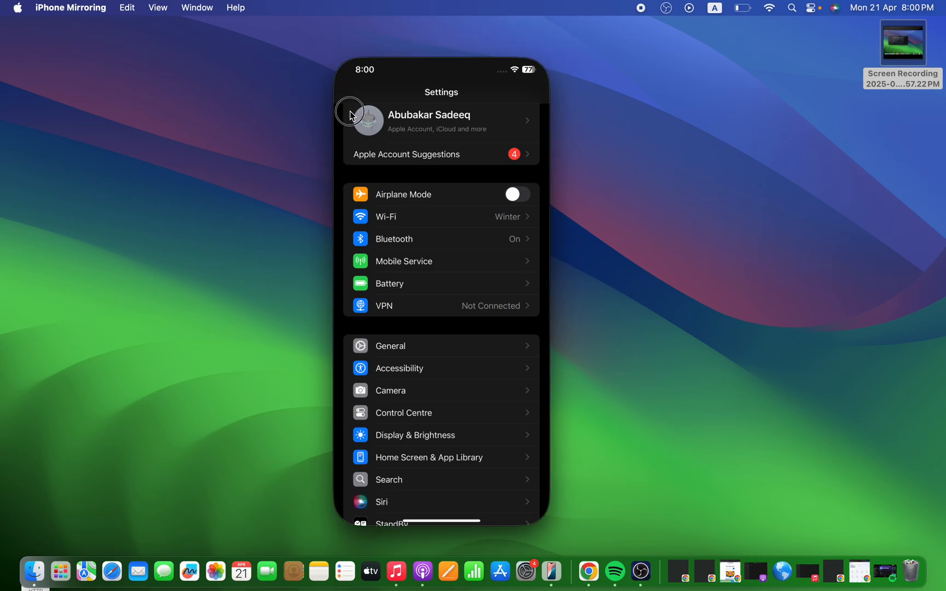
mouse_move(511, 276)
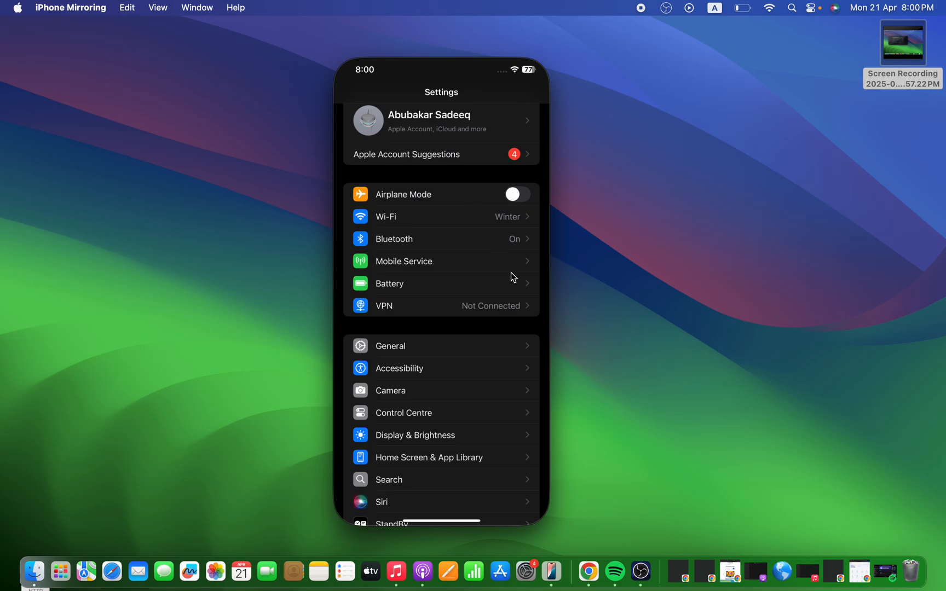
mouse_move(640, 27)
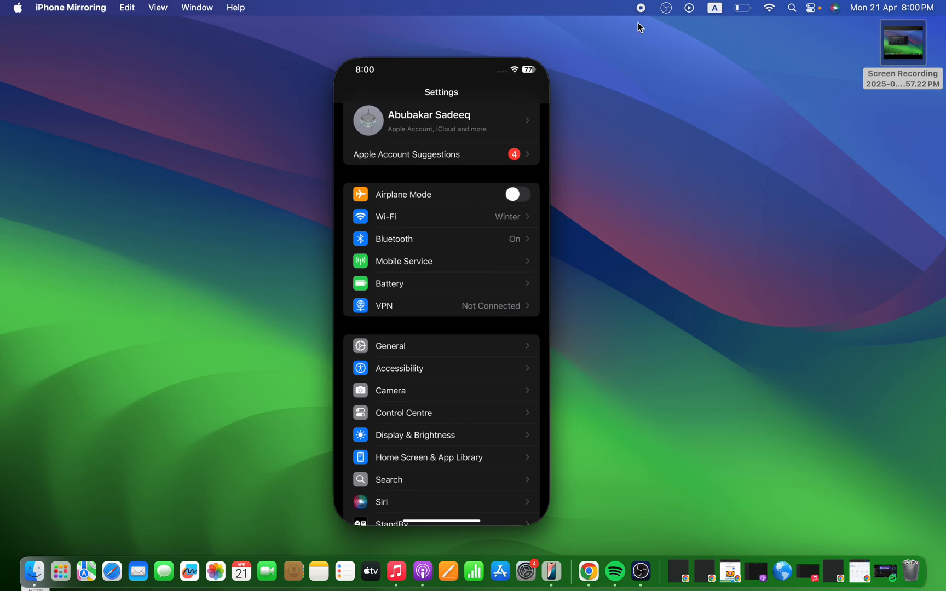